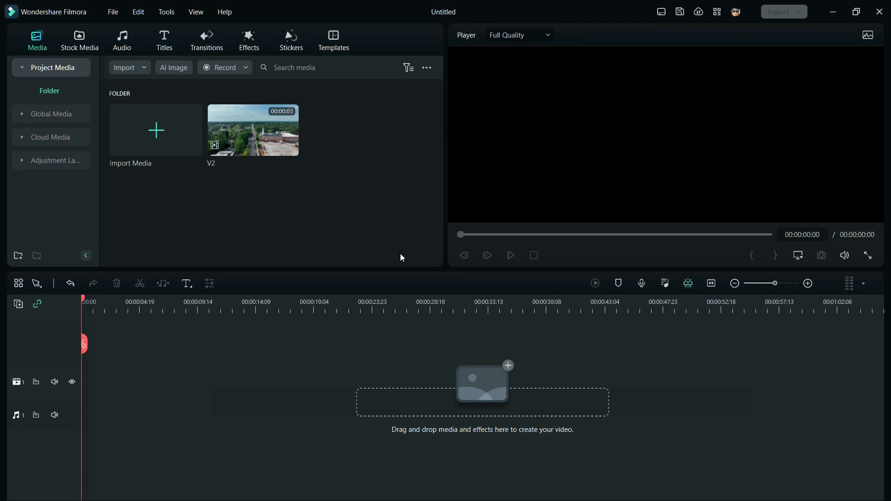
# Step: Place the V2 aerial town clip from Project Media onto the timeline's video track
pyautogui.moveTo(252, 129); pyautogui.dragTo(103, 375)
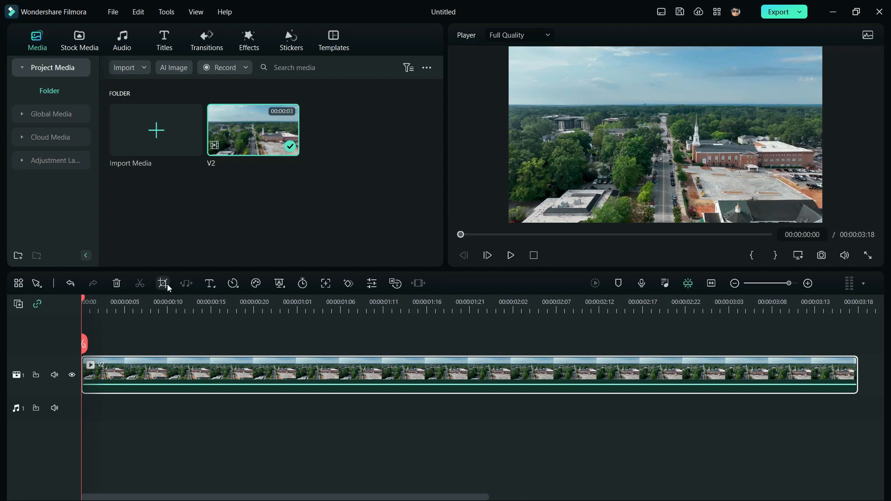
# Step: Apply a Pan & Zoom to V2, from a smaller Start box out to the full End frame
pyautogui.click(162, 284)
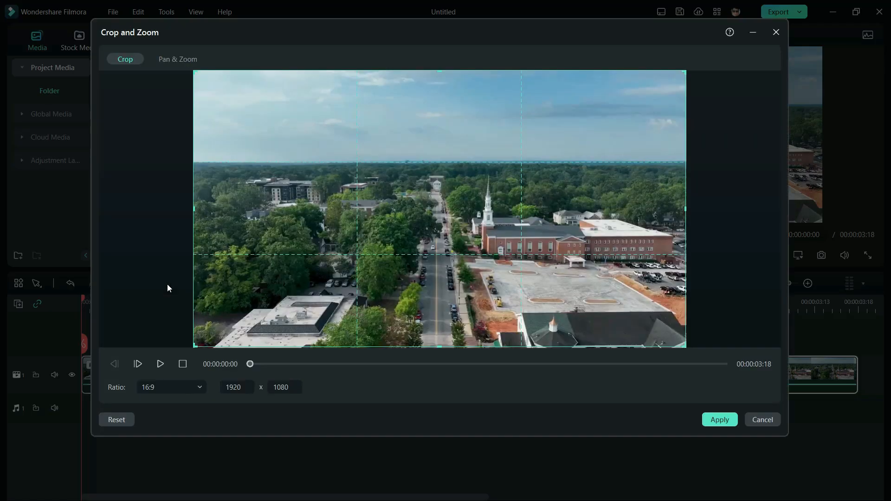
pyautogui.click(178, 59)
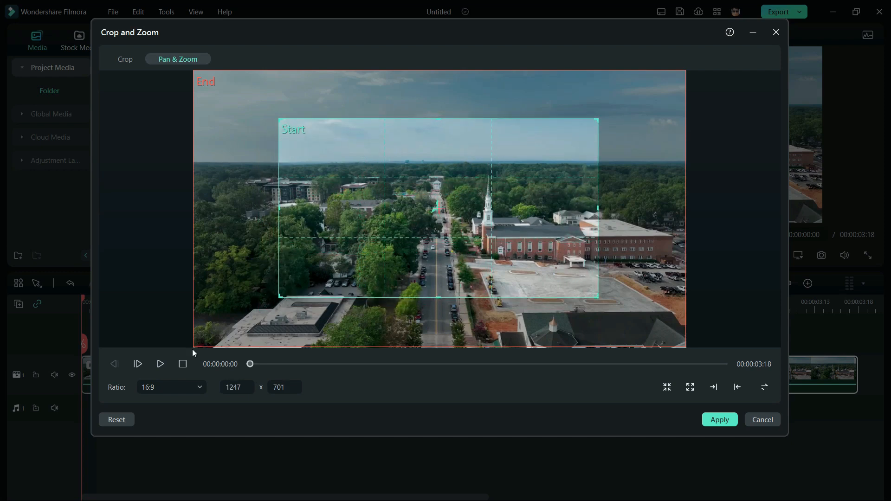
pyautogui.click(161, 364)
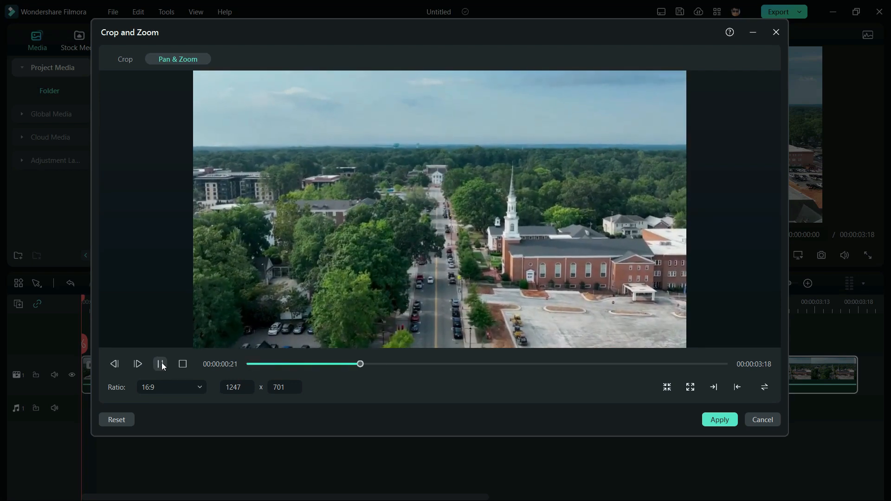
pyautogui.click(161, 364)
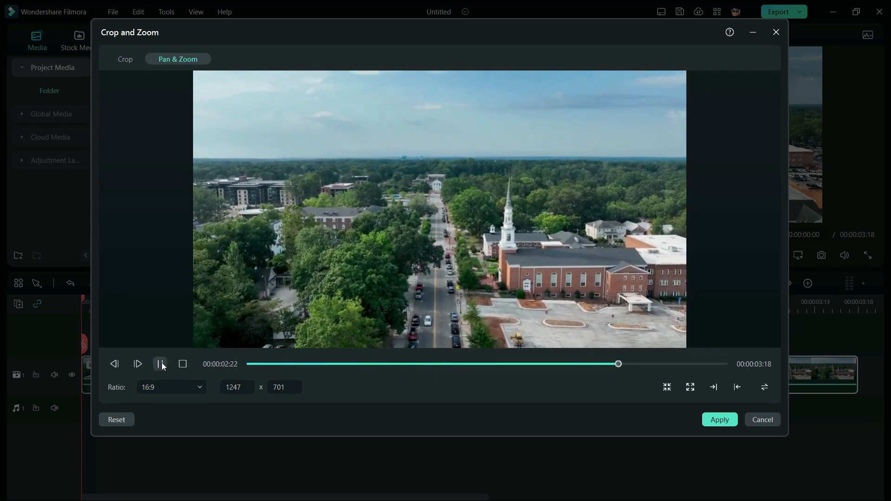
pyautogui.click(719, 420)
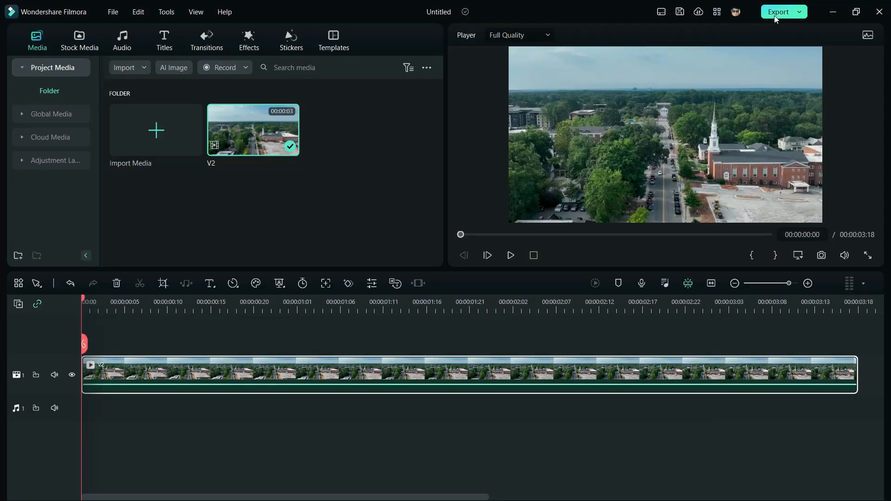
# Step: Export the zoom-out project as V2-1.mp4
pyautogui.click(779, 11)
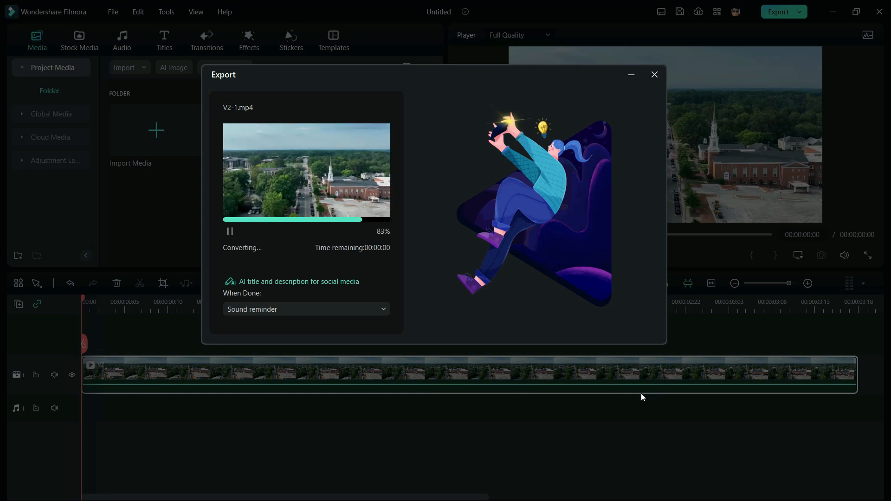
pyautogui.click(653, 74)
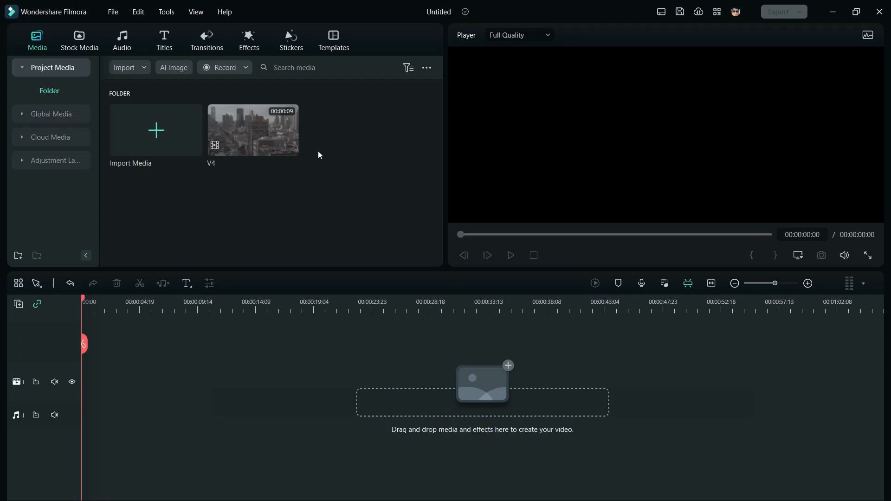
# Step: Add V4 to the timeline with Chromatic Aberration stretched above its full length
pyautogui.moveTo(253, 129); pyautogui.dragTo(141, 374)
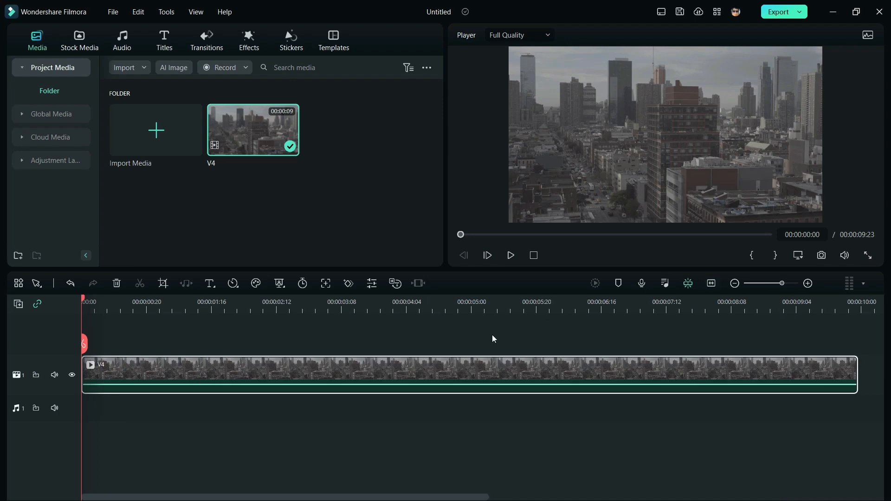
pyautogui.click(248, 40)
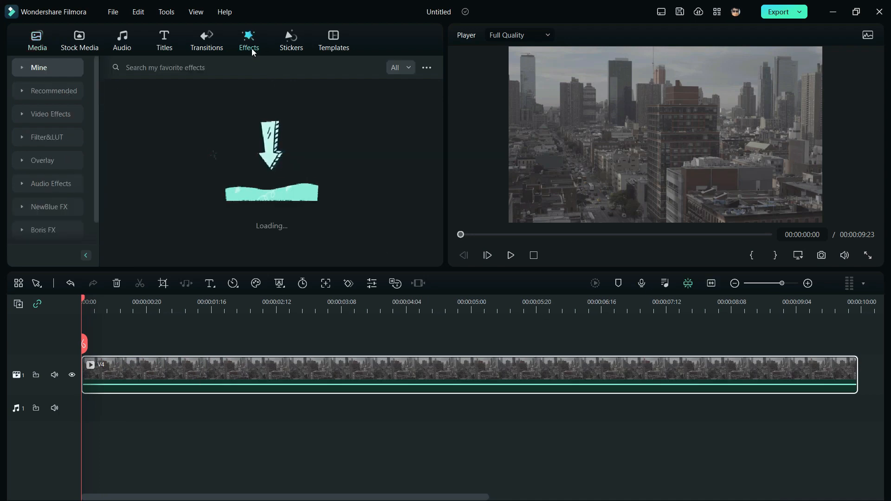
pyautogui.click(38, 67)
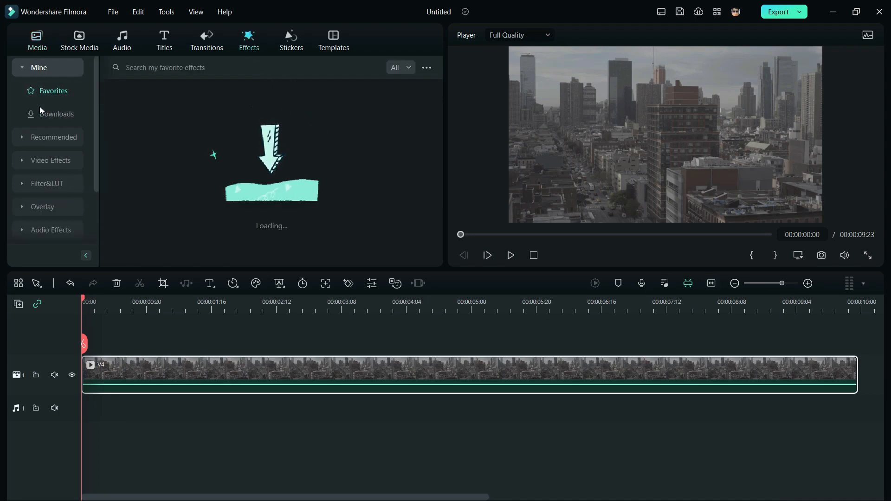
pyautogui.click(56, 114)
pyautogui.write('chromatic')
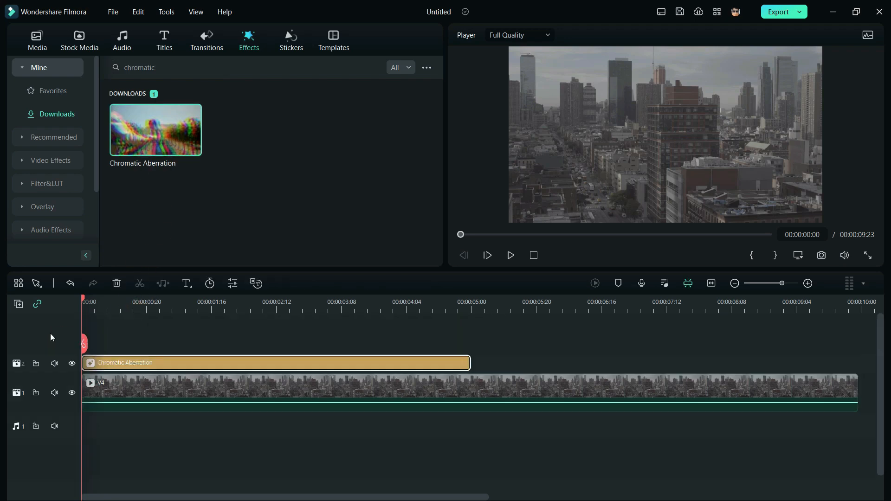
pyautogui.moveTo(470, 363); pyautogui.dragTo(717, 362)
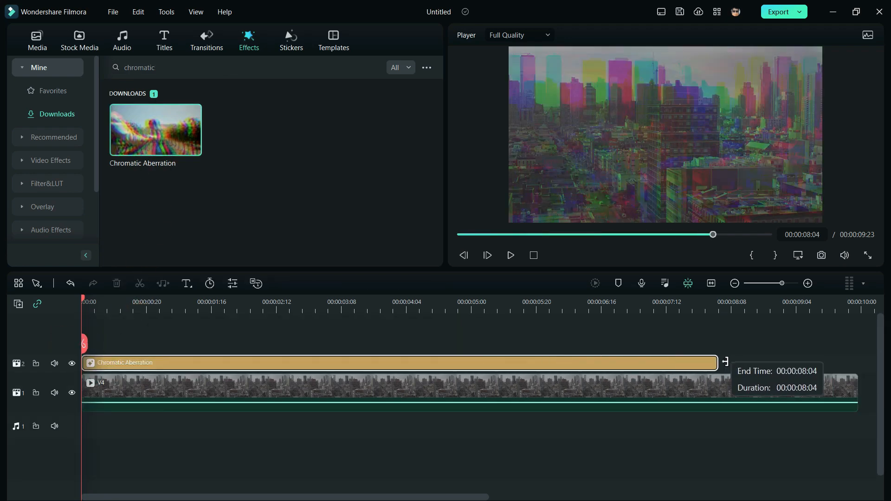
pyautogui.moveTo(722, 363); pyautogui.dragTo(847, 363)
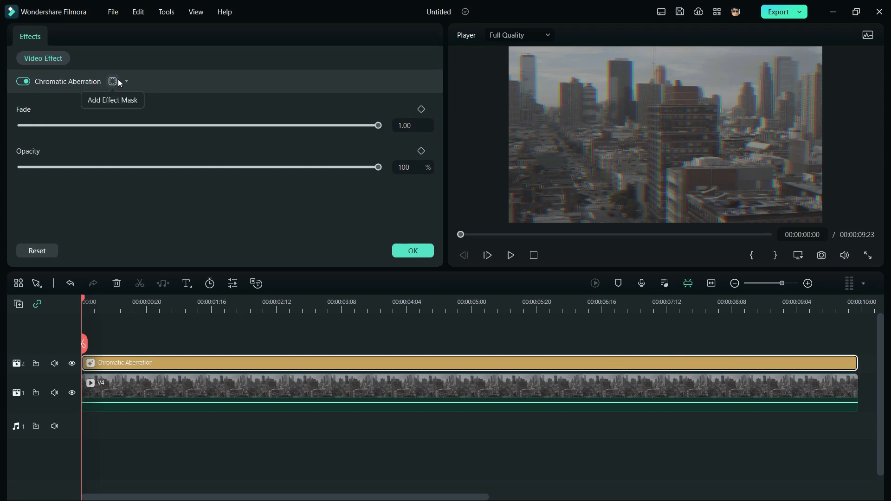
# Step: Mask the Chromatic Aberration effect with a circle over the tall central tower
pyautogui.click(114, 81)
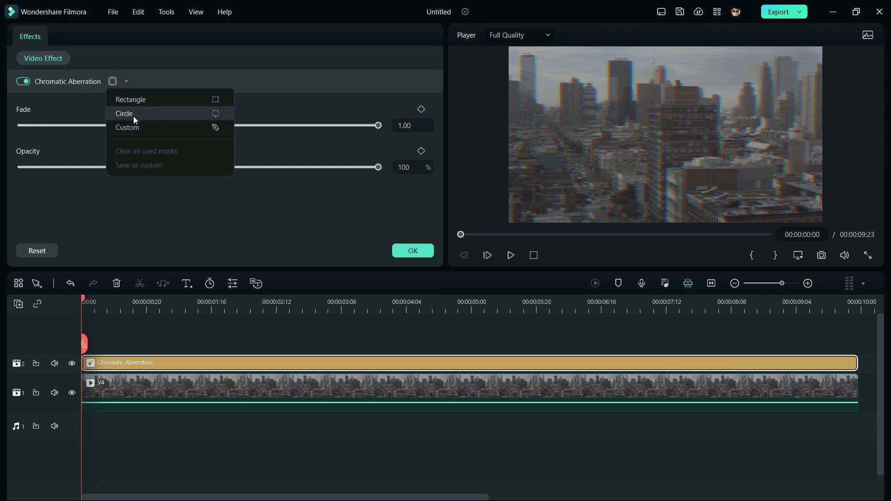
pyautogui.click(124, 113)
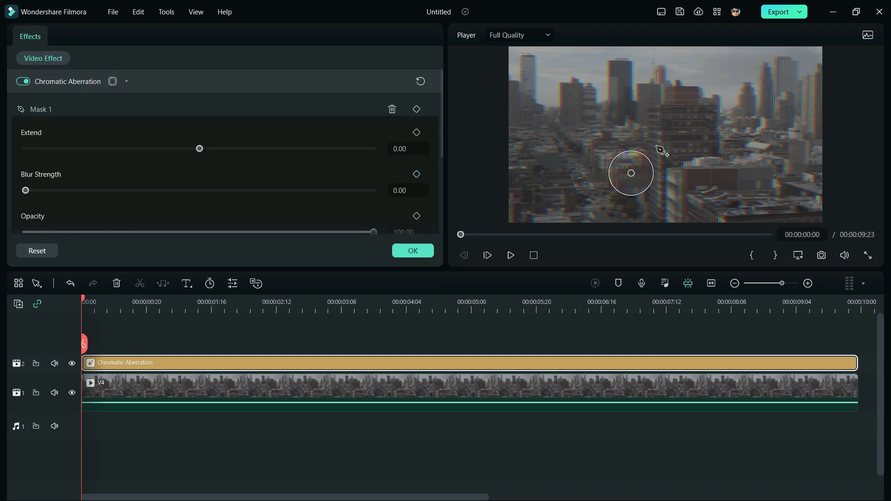
pyautogui.moveTo(629, 173); pyautogui.dragTo(679, 230)
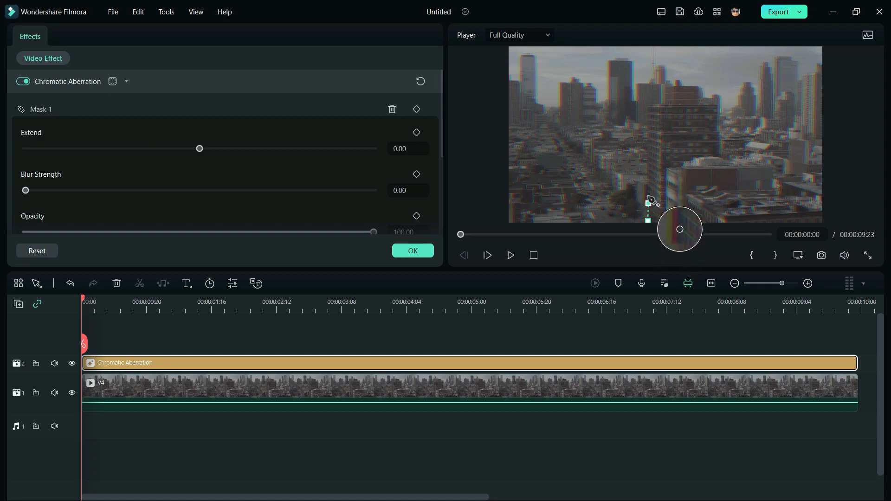
pyautogui.moveTo(679, 228); pyautogui.dragTo(693, 121)
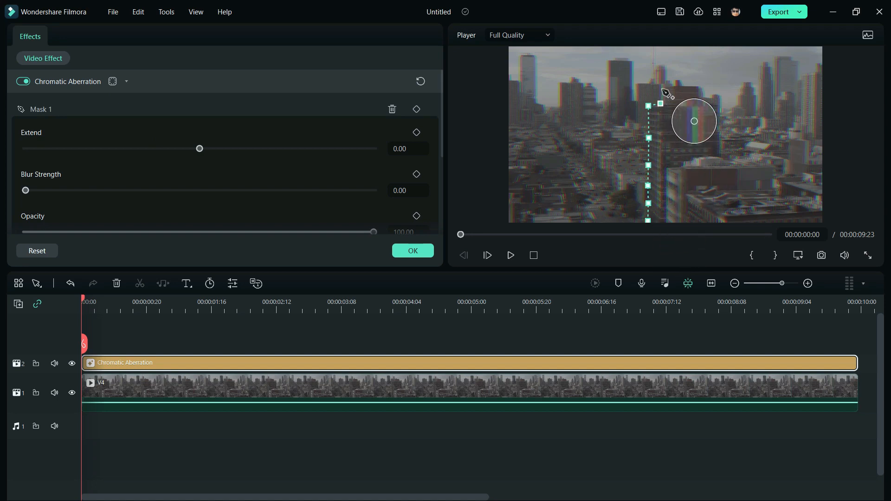
pyautogui.moveTo(694, 121); pyautogui.dragTo(749, 139)
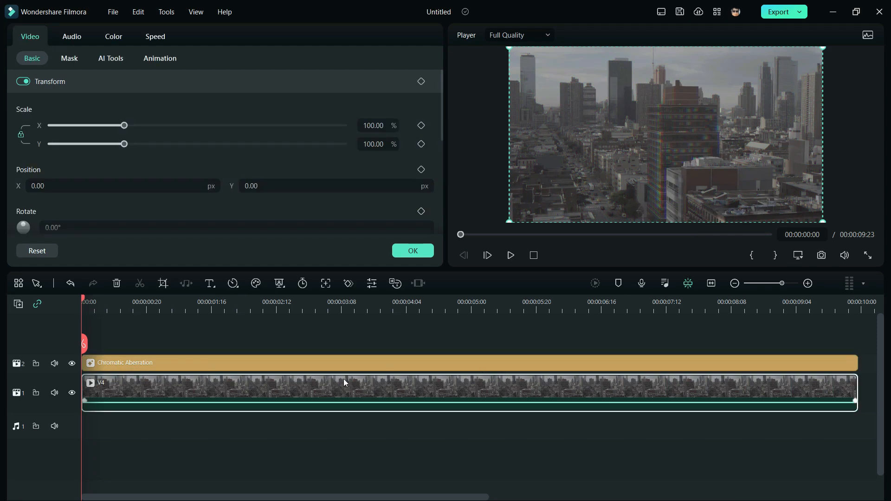
# Step: Preview the masked city clip, then export it as V4-1.mp4
pyautogui.click(509, 255)
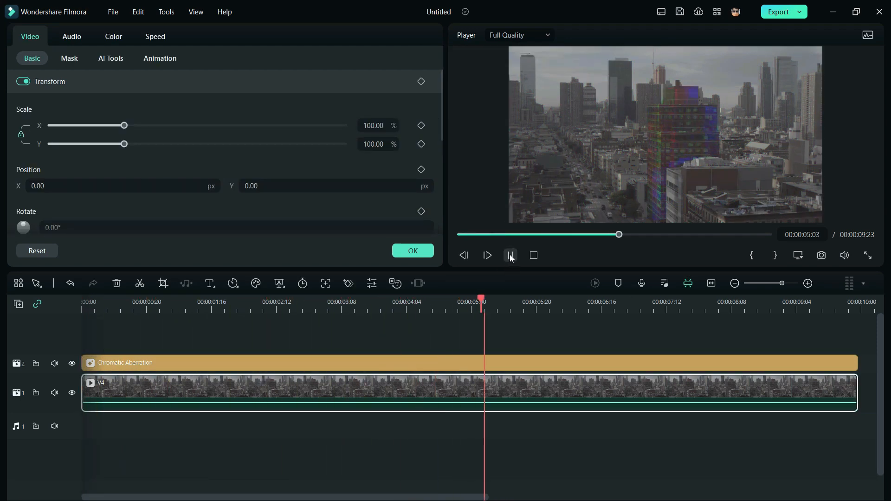
pyautogui.click(509, 255)
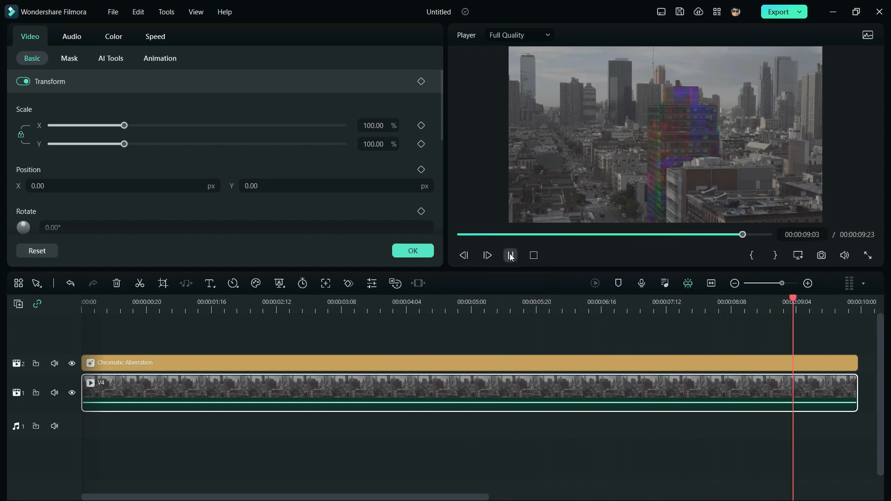
pyautogui.click(248, 40)
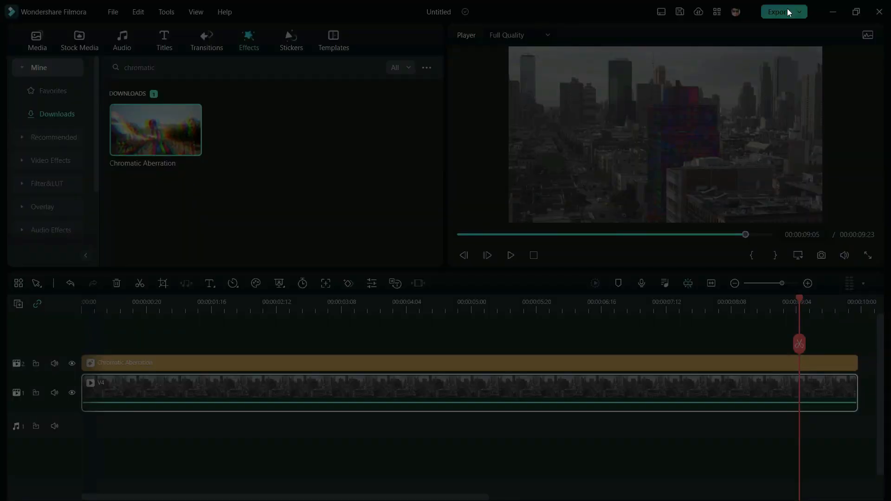
pyautogui.click(778, 11)
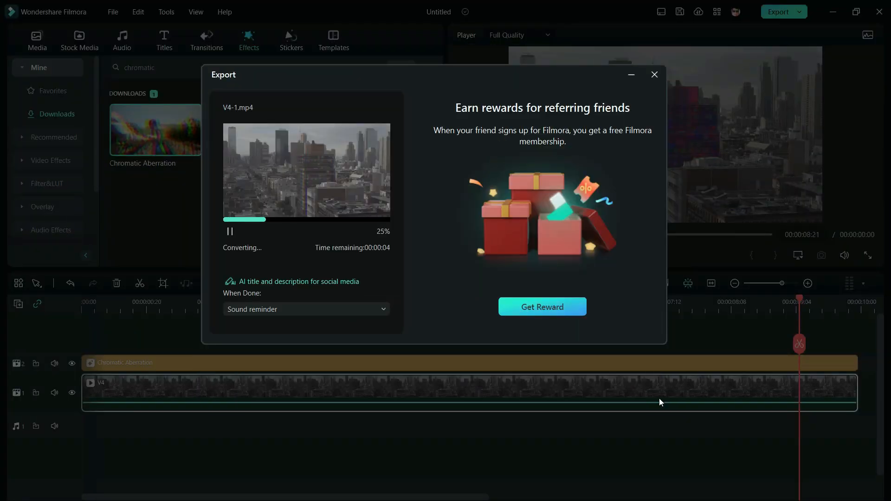
pyautogui.click(654, 74)
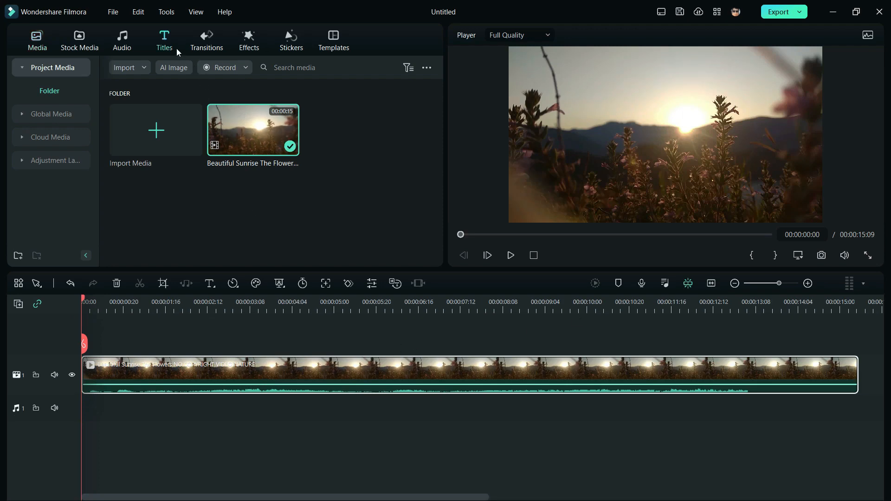
# Step: Drag 3D Retro Title 06 (SPACE) onto the track above the sunrise clip
pyautogui.click(164, 41)
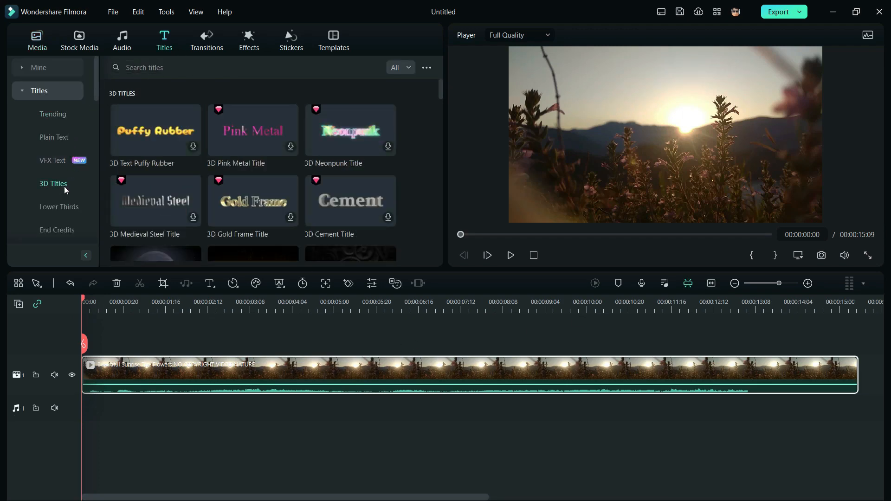
pyautogui.scroll(-3)
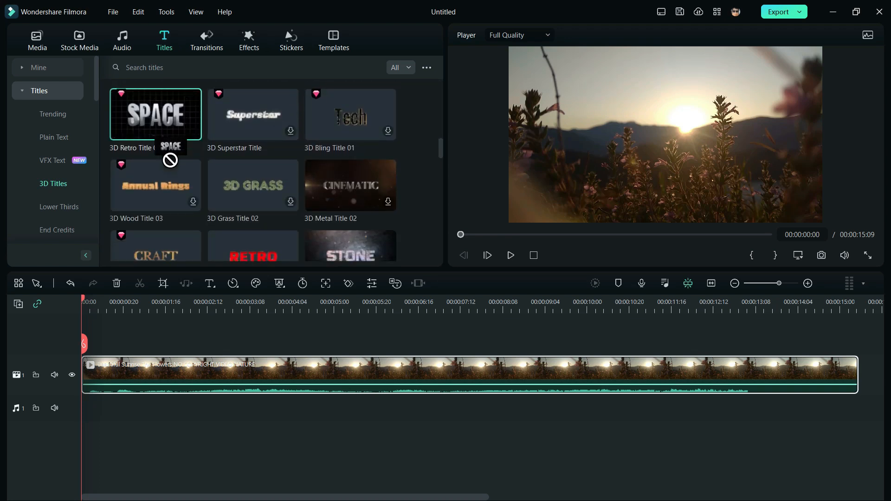
pyautogui.moveTo(155, 113); pyautogui.dragTo(256, 363)
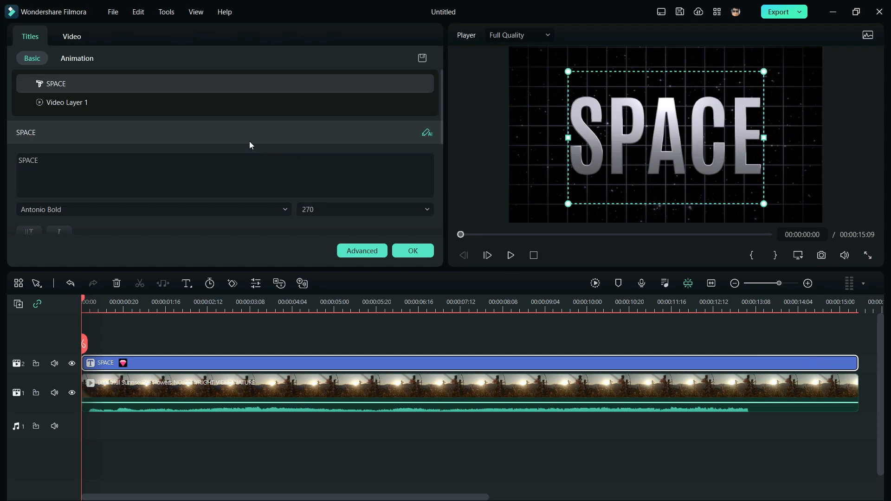
# Step: Delete the title's grid background layer and change its text from SPACE to NATURE
pyautogui.click(67, 102)
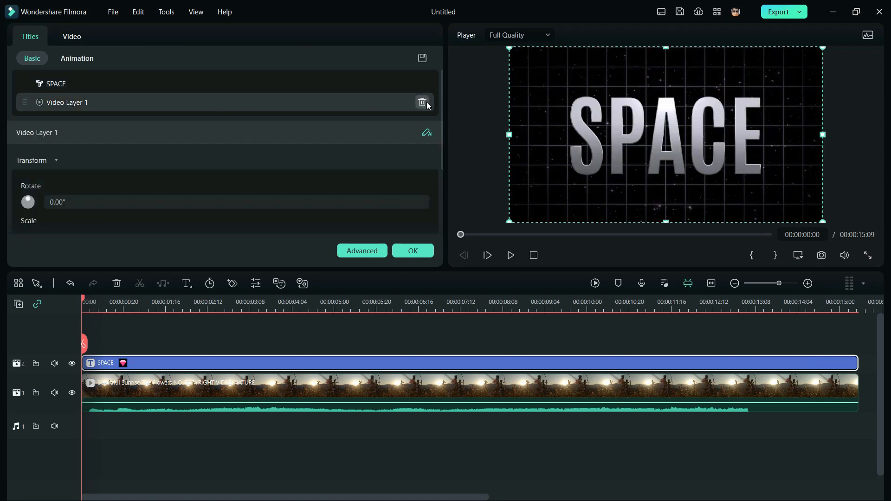
pyautogui.click(423, 102)
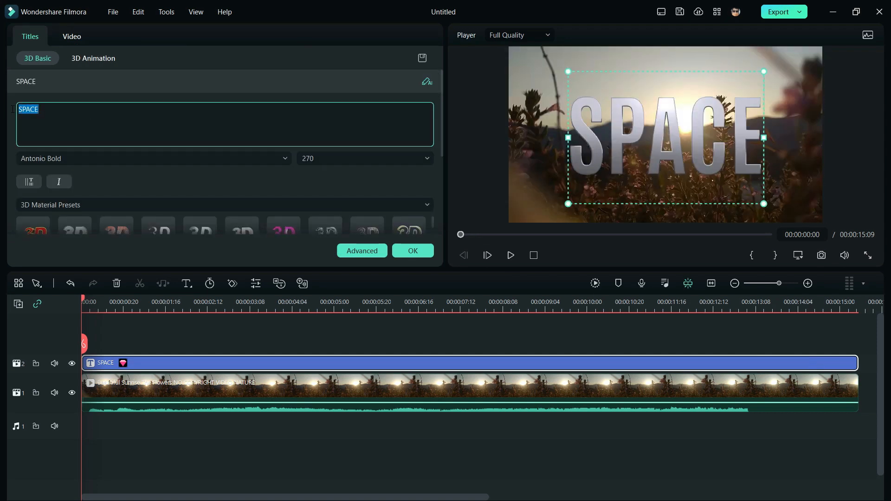
pyautogui.write('N')
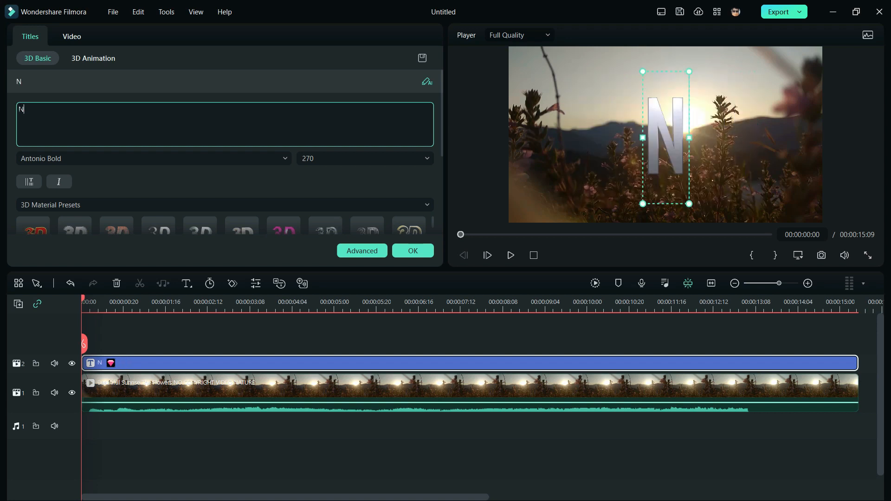
pyautogui.write('ATURE')
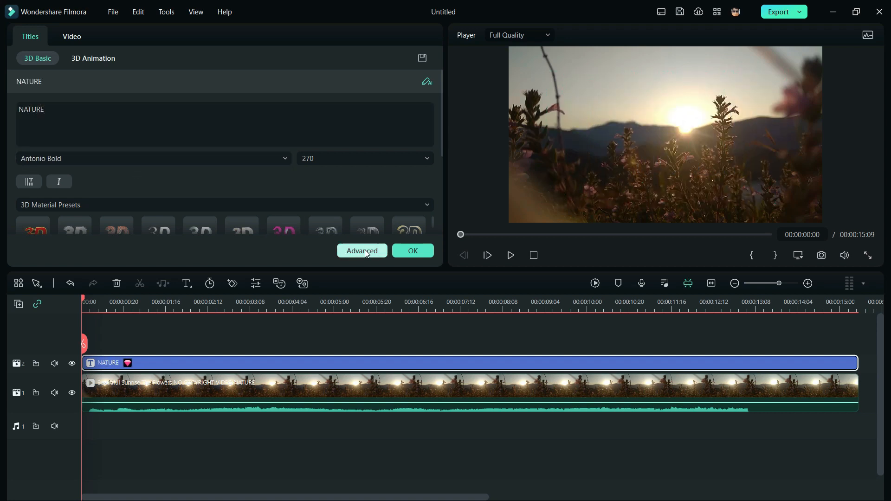
# Step: Set the NATURE title to font size 160 with letter spacing 37 in Advanced Text Edit
pyautogui.click(361, 250)
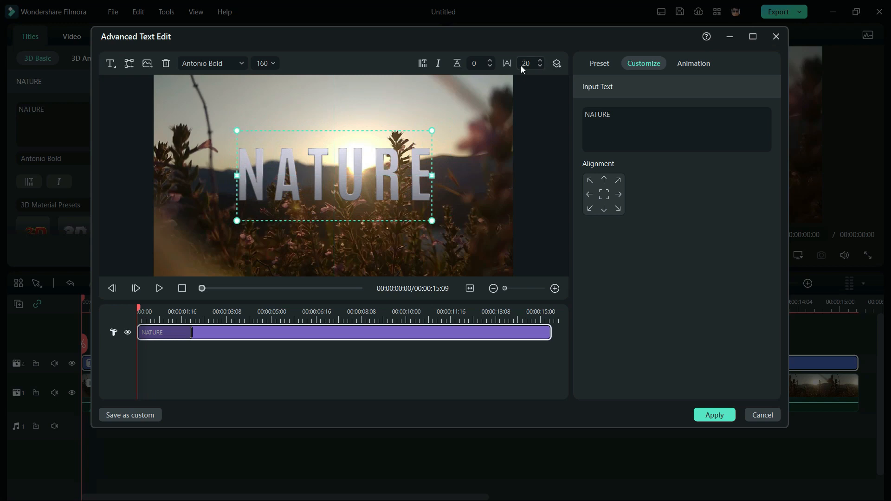
pyautogui.click(539, 60)
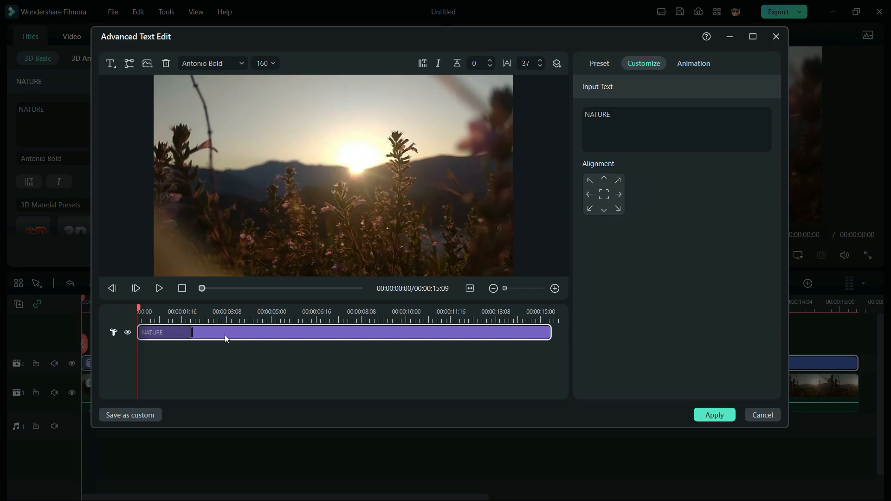
pyautogui.click(599, 63)
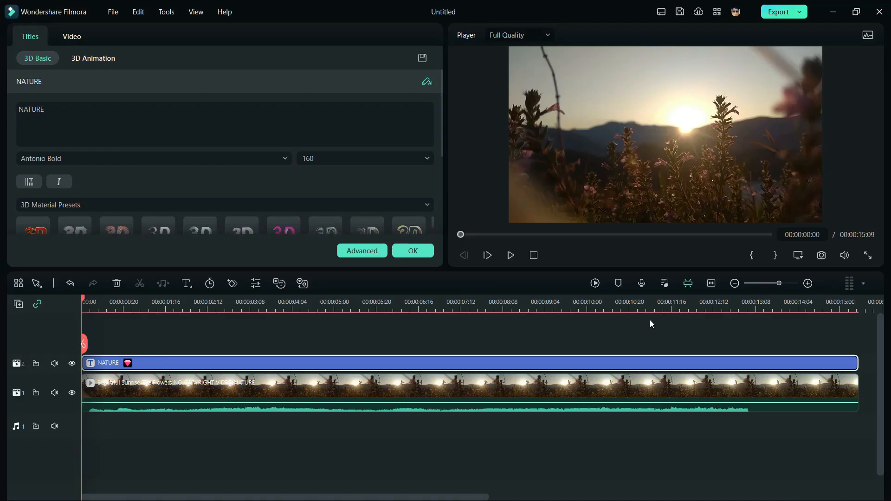
# Step: Preview the NATURE title, confirm it, and export the video as V4-2.mp4
pyautogui.click(510, 256)
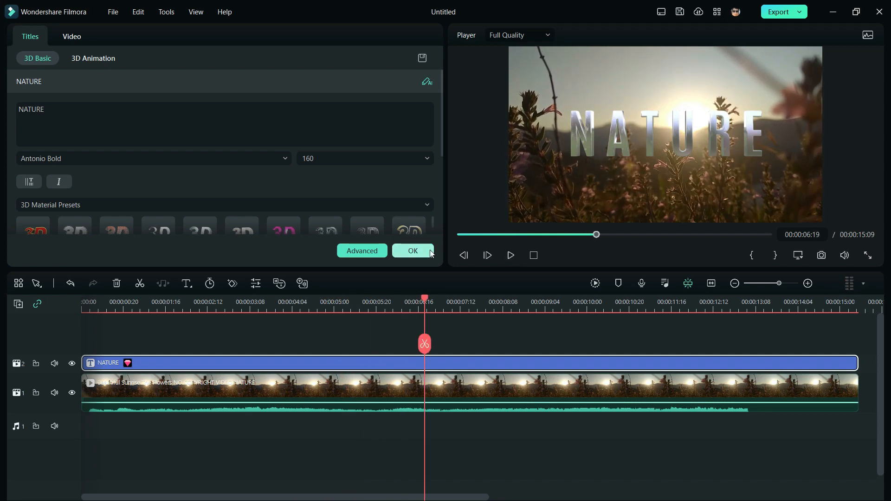
pyautogui.click(412, 250)
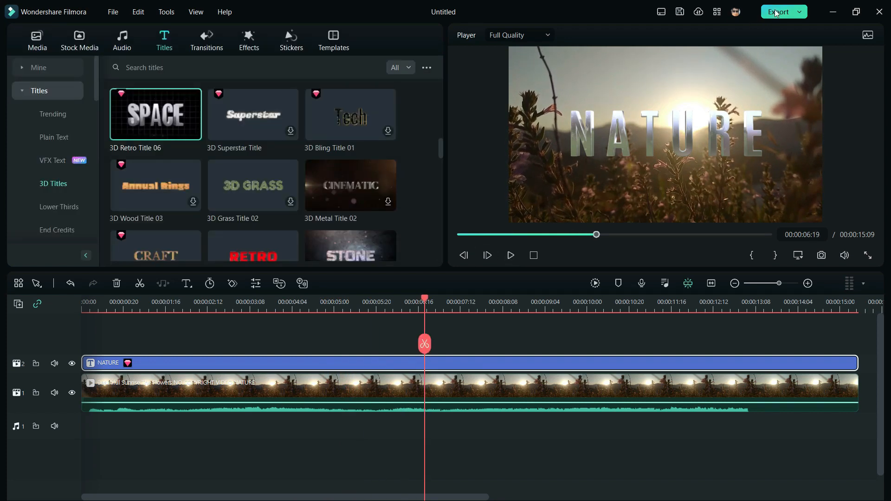
pyautogui.click(780, 11)
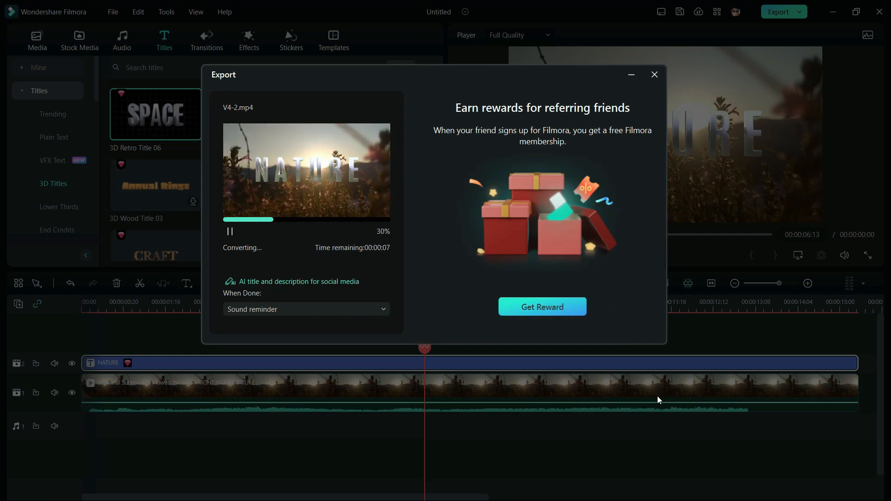